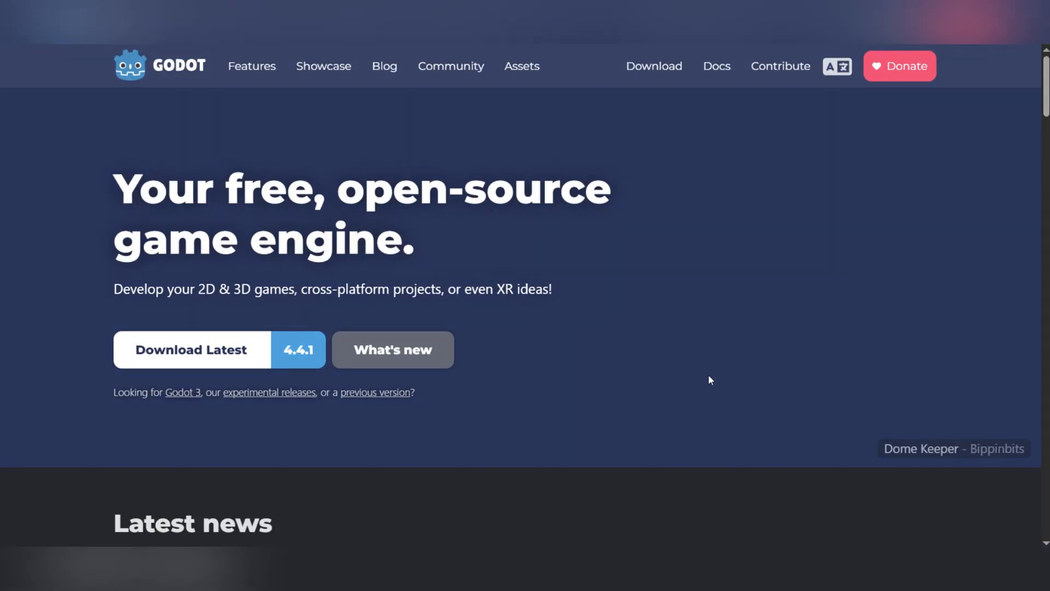
# Create a Label node as the new scene's root via the Create New Node search.
pyautogui.scroll(-3)
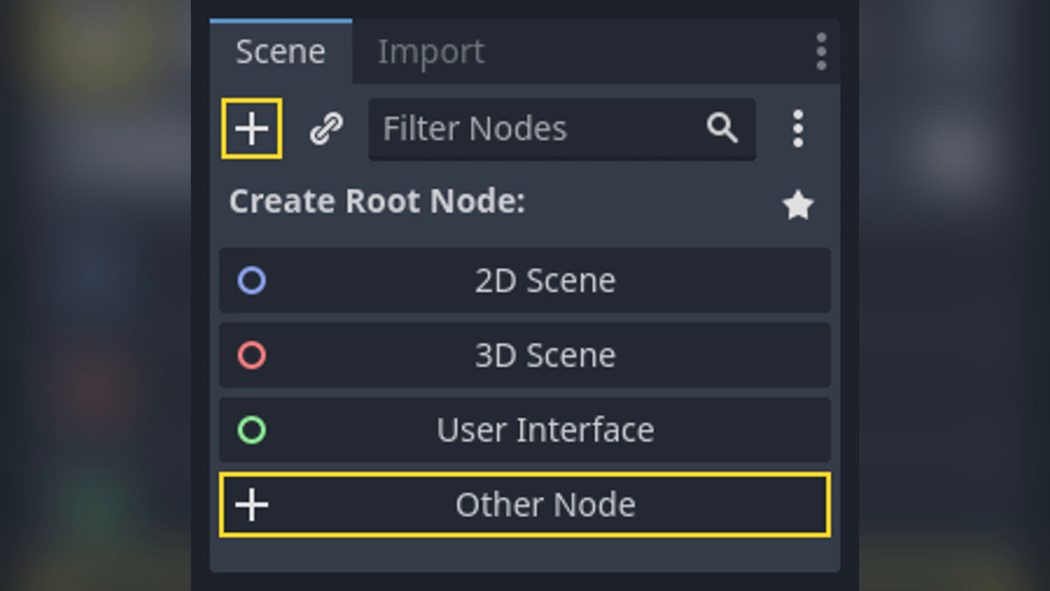
pyautogui.click(525, 504)
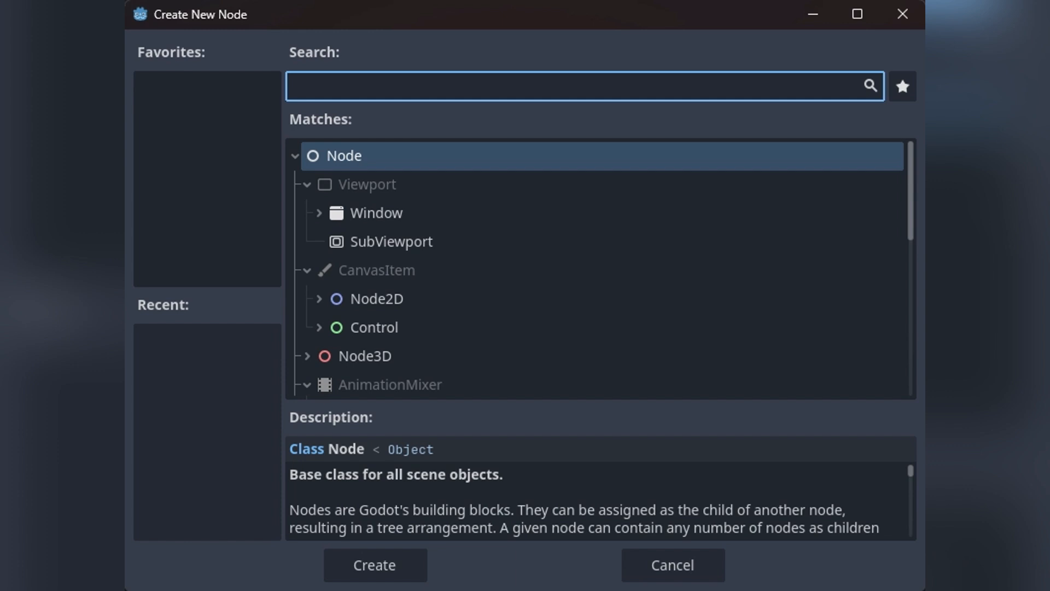
pyautogui.write('Label')
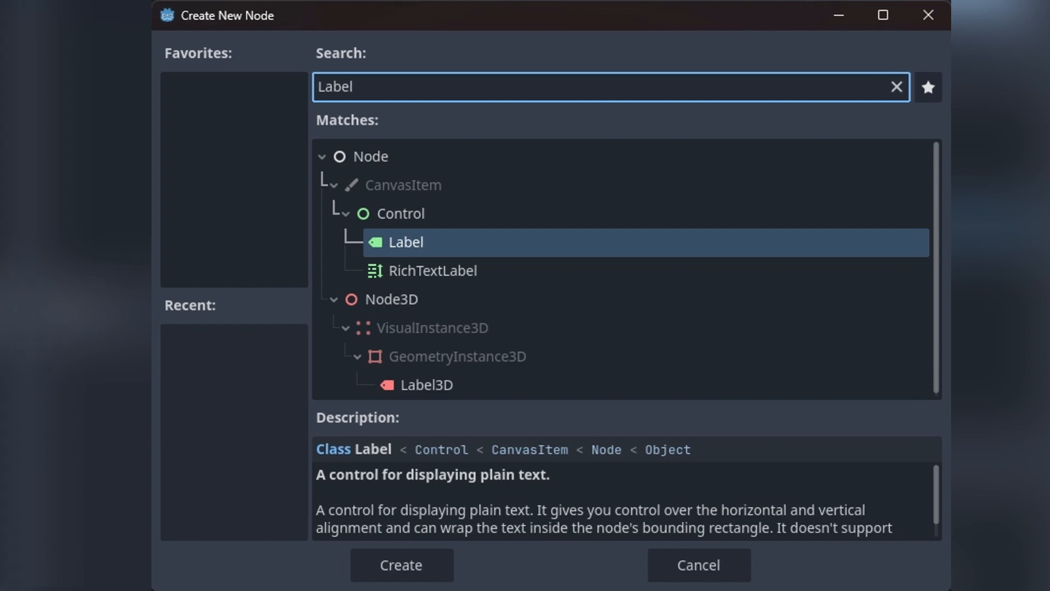
pyautogui.click(400, 564)
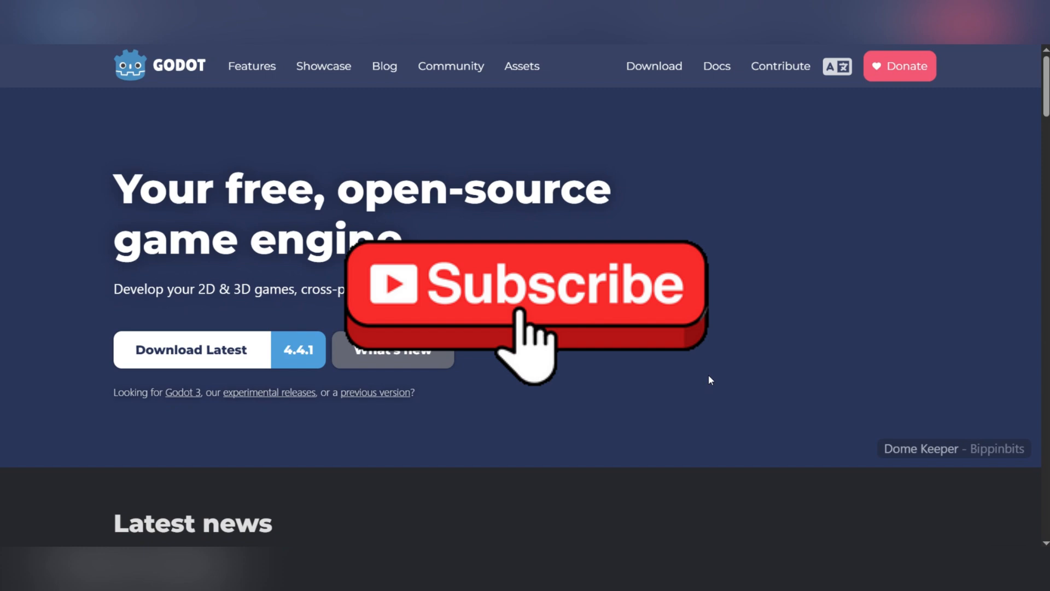
# Scroll the Godot homepage down to the Latest news section.
pyautogui.scroll(-3)
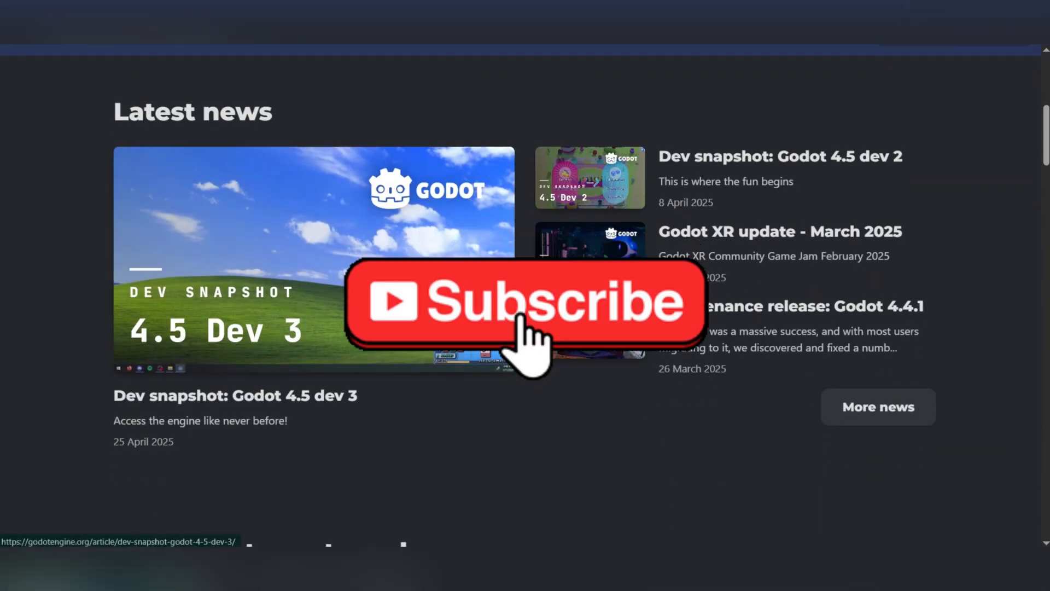